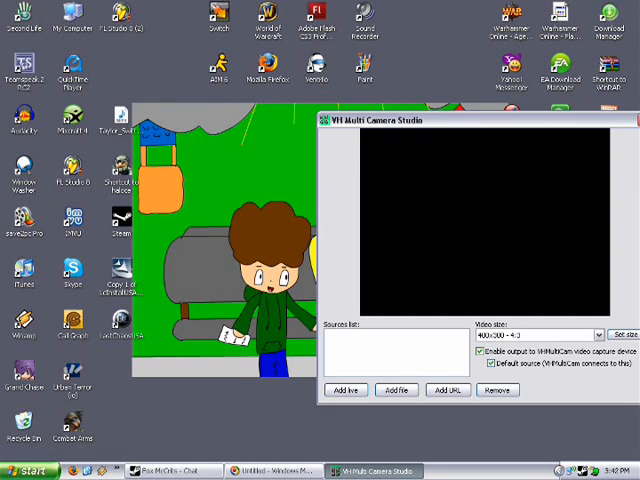
Launch Mixcraft 4.2 from its desktop icon
{"action": "left_click", "coordinate": [28, 471]}
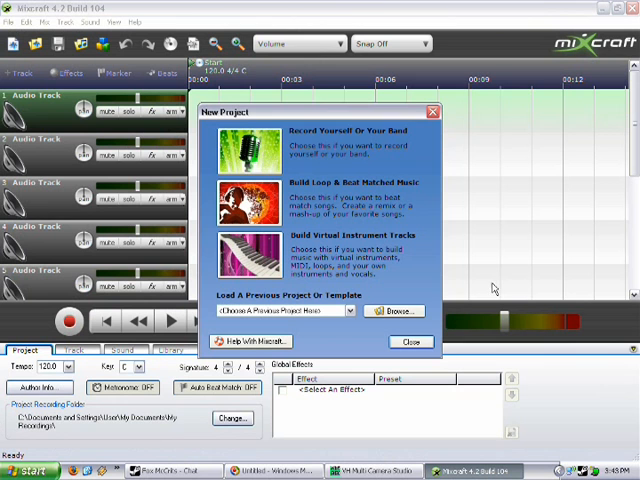
Dismiss New Project and arm Audio Track 3 with Virtual Cable 1 stereo input
{"action": "left_click", "coordinate": [410, 342]}
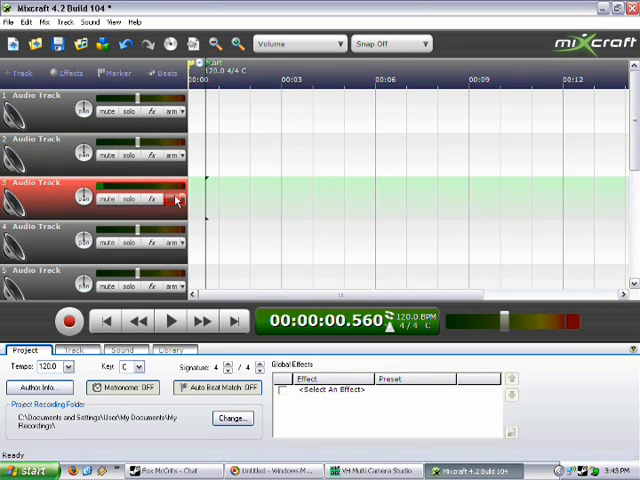
{"action": "left_click", "coordinate": [175, 199]}
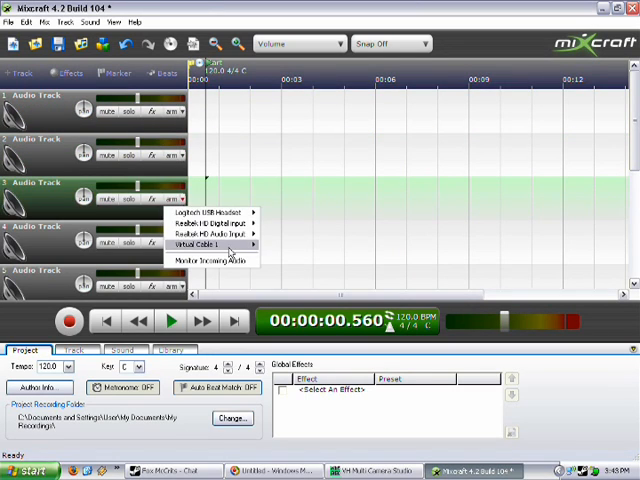
{"action": "mouse_move", "coordinate": [210, 245]}
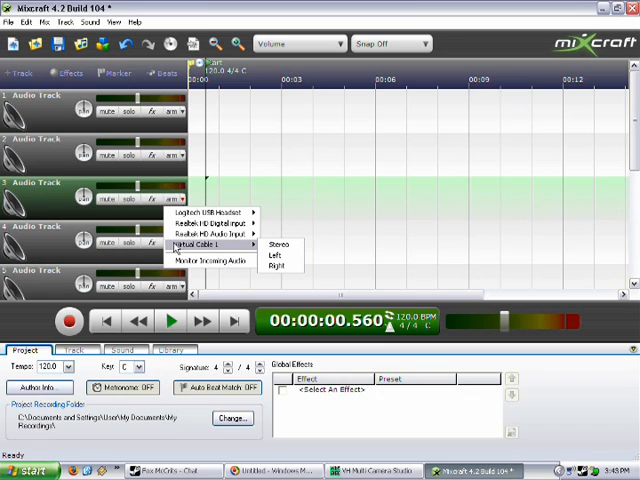
{"action": "mouse_move", "coordinate": [210, 245]}
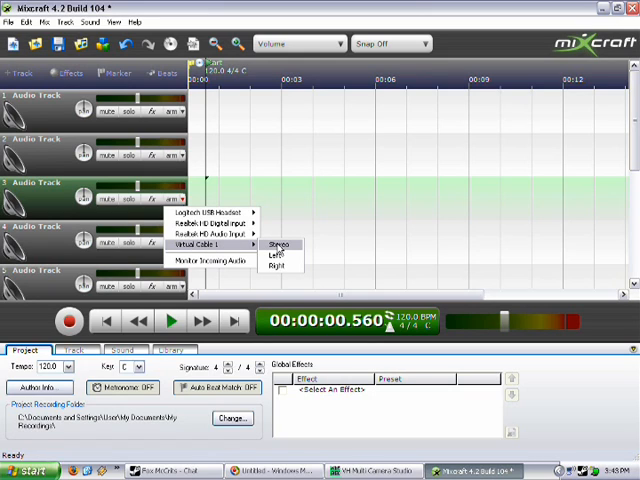
{"action": "left_click", "coordinate": [278, 246]}
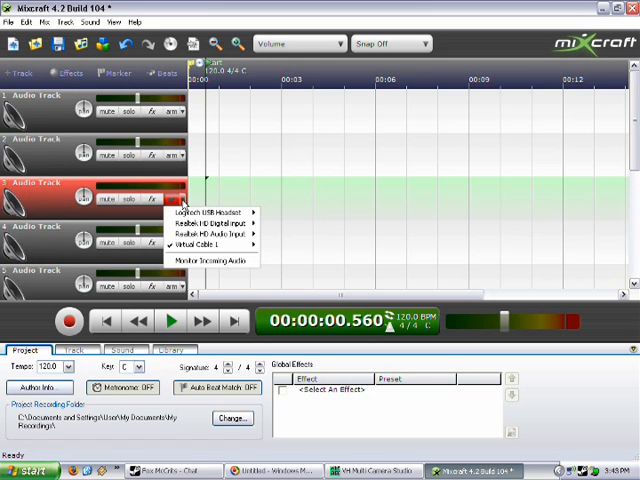
{"action": "mouse_move", "coordinate": [200, 222]}
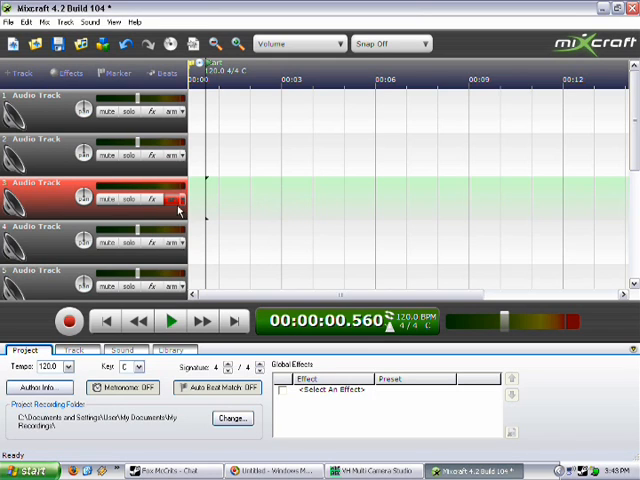
{"action": "left_click", "coordinate": [178, 210]}
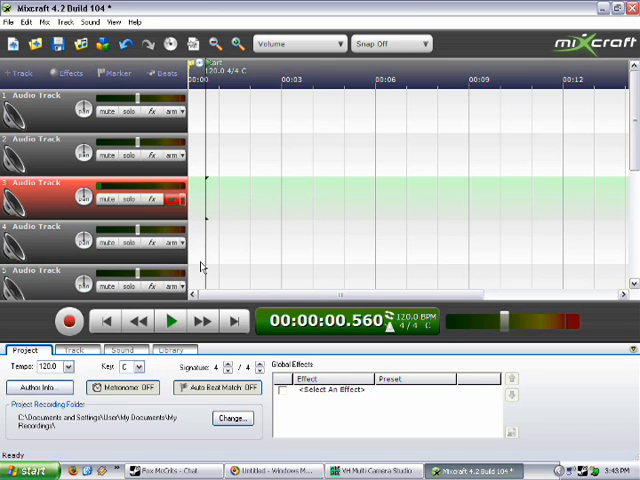
{"action": "mouse_move", "coordinate": [212, 263]}
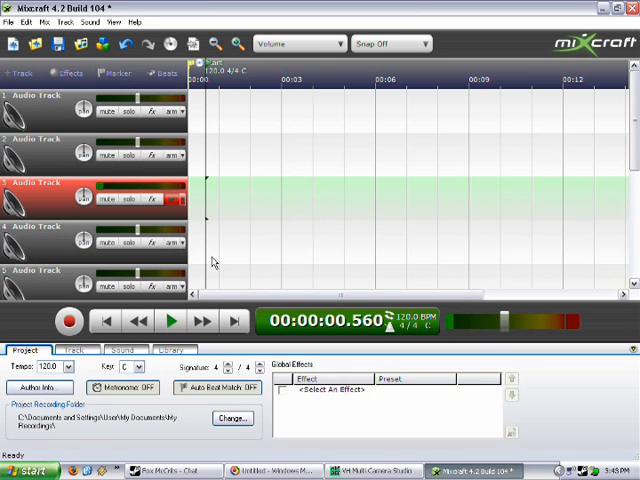
{"action": "mouse_move", "coordinate": [286, 290]}
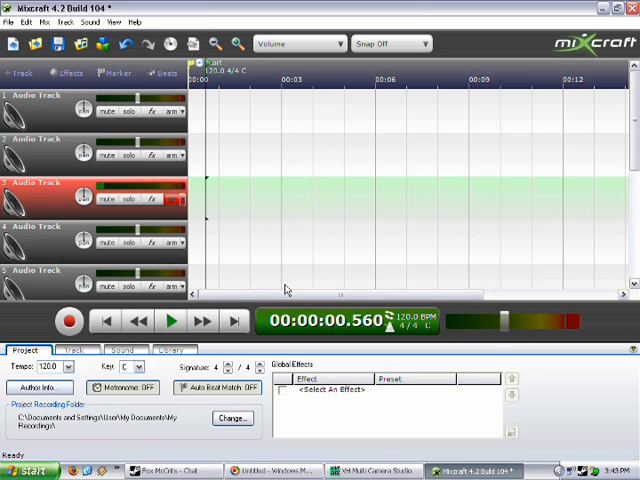
Set the AutoTuneVST global effect to the tpain3 preset and close the Steam chat
{"action": "left_click", "coordinate": [332, 389]}
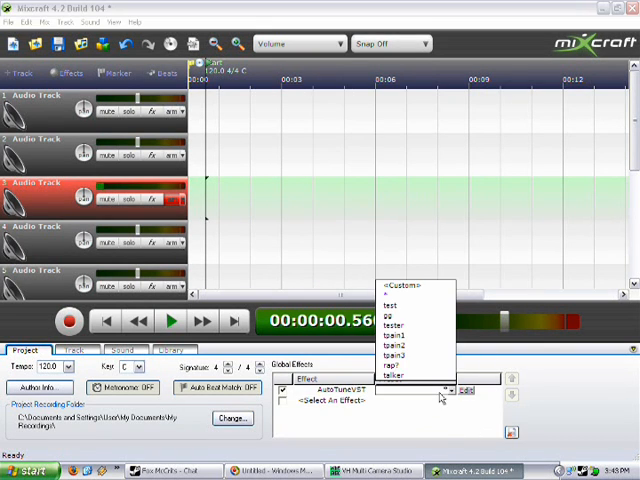
{"action": "left_click", "coordinate": [398, 355]}
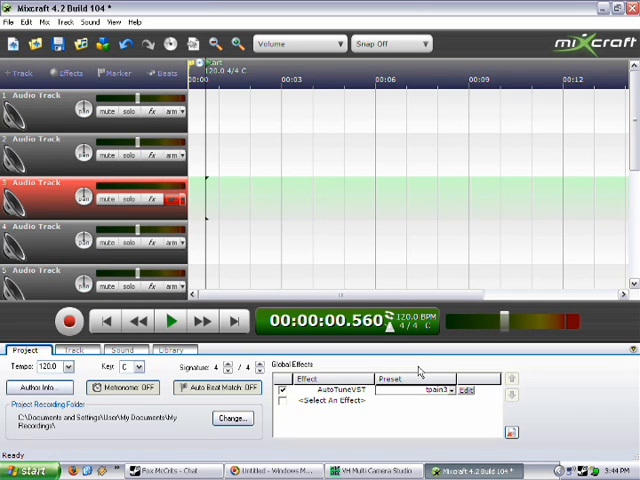
{"action": "left_click", "coordinate": [170, 471]}
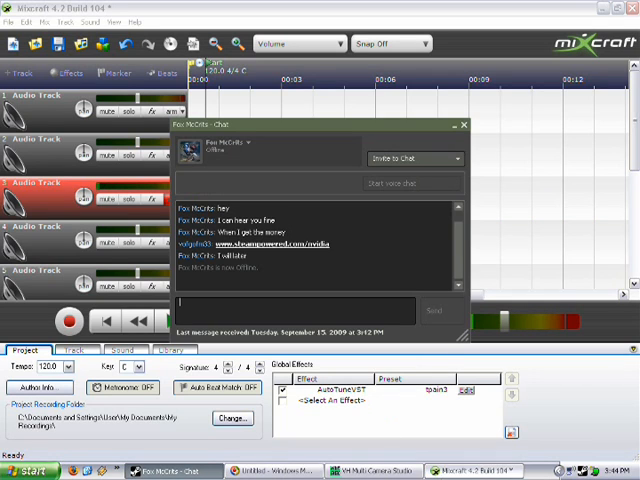
{"action": "left_click", "coordinate": [463, 124]}
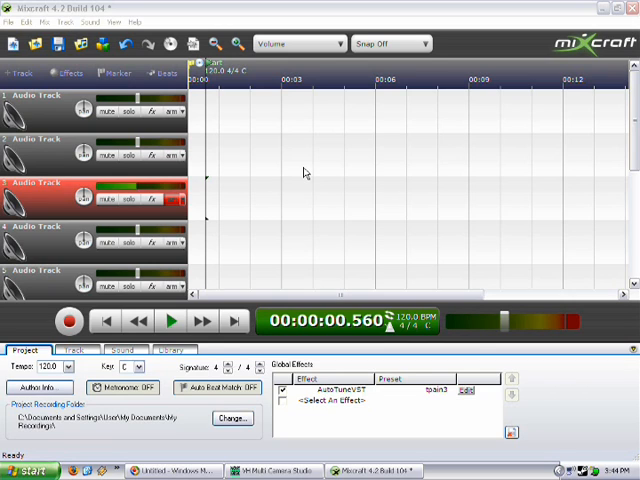
Check the Sound Device preferences (Logitech USB Headset input, Realtek output), then close them
{"action": "left_click", "coordinate": [10, 21]}
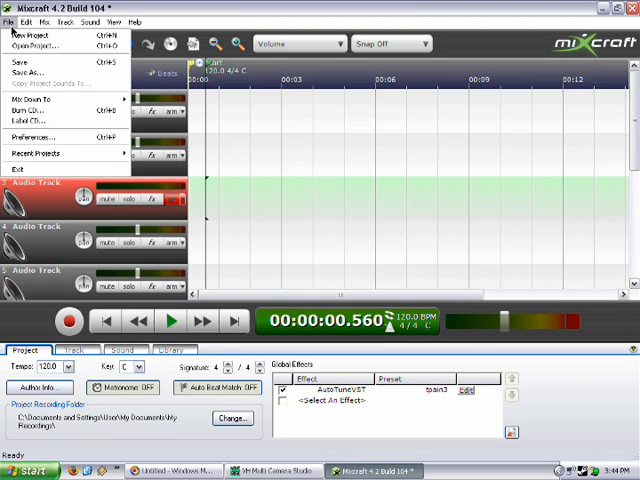
{"action": "mouse_move", "coordinate": [45, 137]}
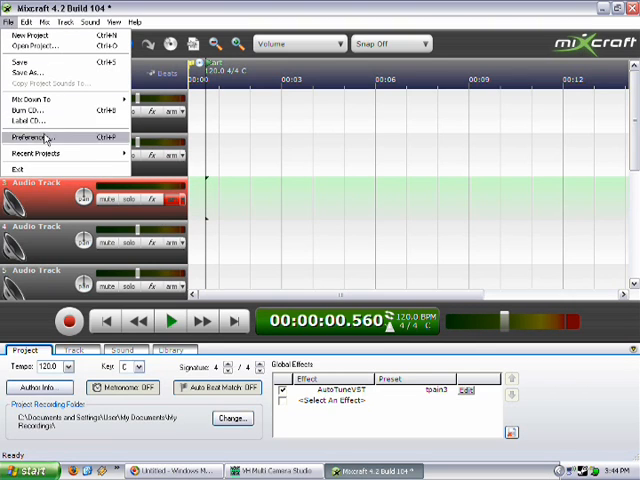
{"action": "left_click", "coordinate": [40, 138]}
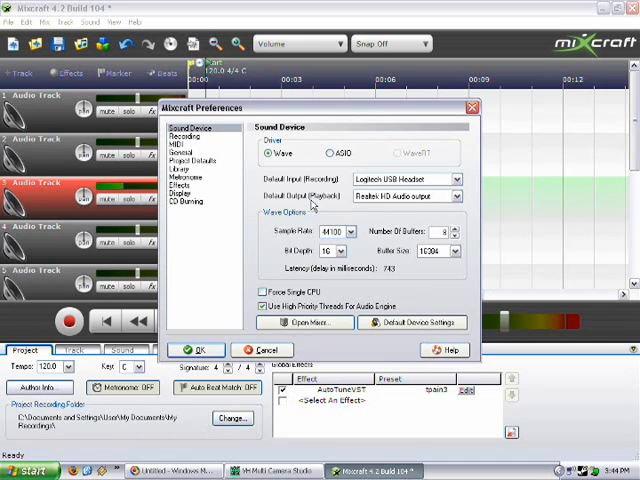
{"action": "left_click", "coordinate": [456, 195]}
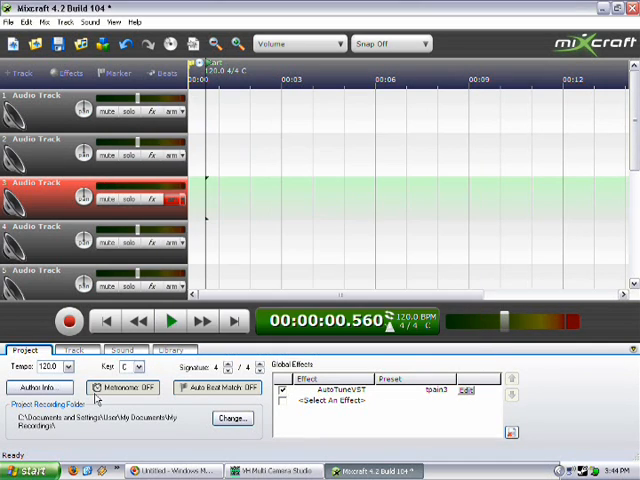
{"action": "left_click", "coordinate": [31, 470]}
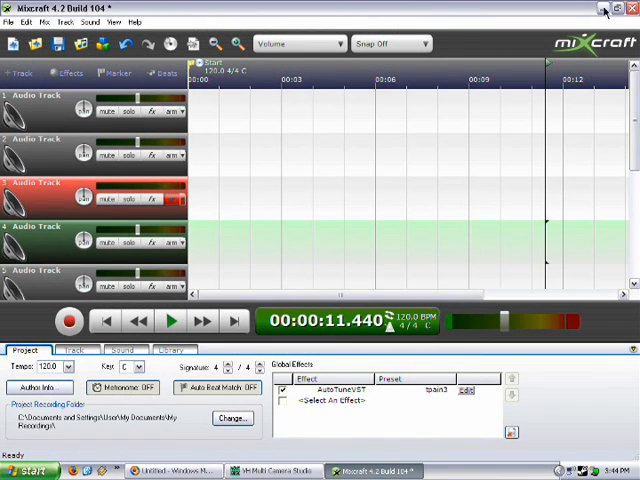
Minimize Mixcraft and save Virtual Cable 1 as Skype's microphone in Audio settings
{"action": "left_click", "coordinate": [604, 8]}
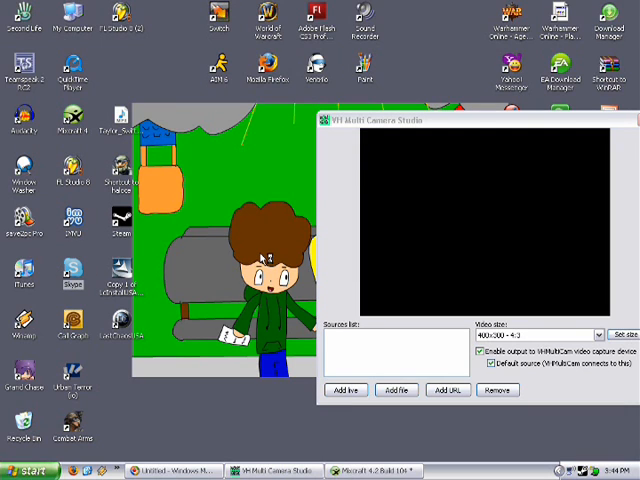
{"action": "mouse_move", "coordinate": [248, 160]}
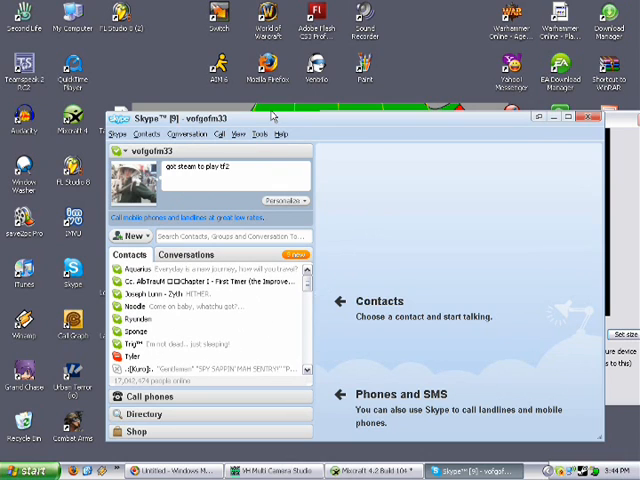
{"action": "left_click", "coordinate": [259, 134]}
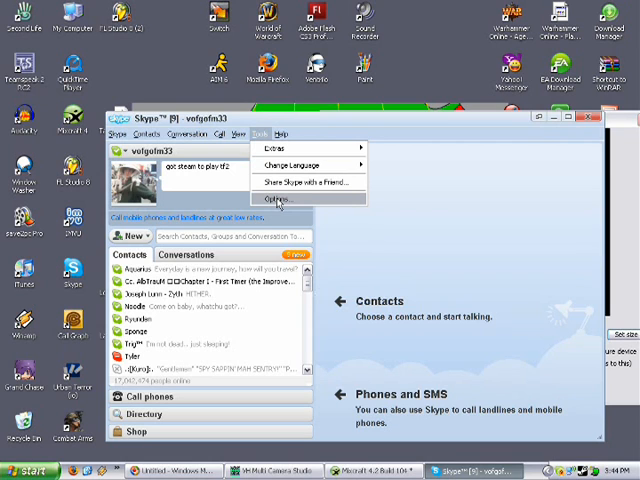
{"action": "left_click", "coordinate": [281, 205]}
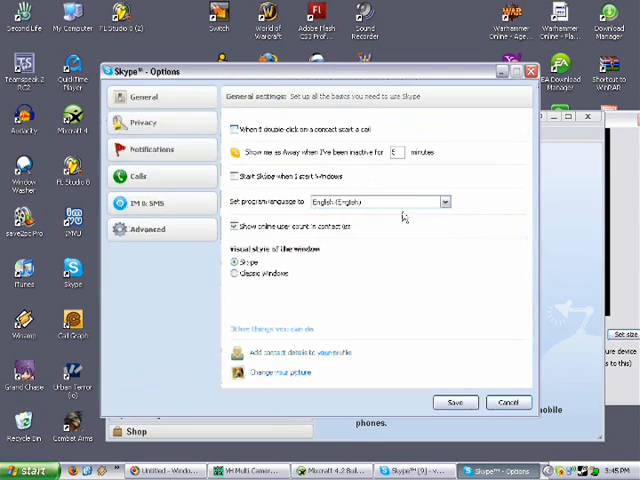
{"action": "left_click", "coordinate": [146, 96]}
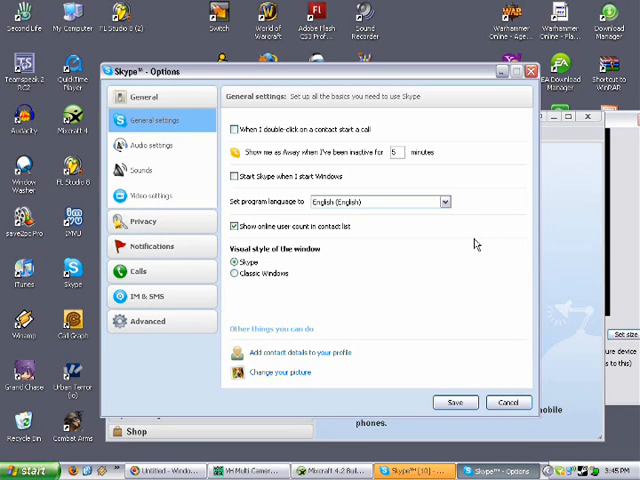
{"action": "mouse_move", "coordinate": [463, 261]}
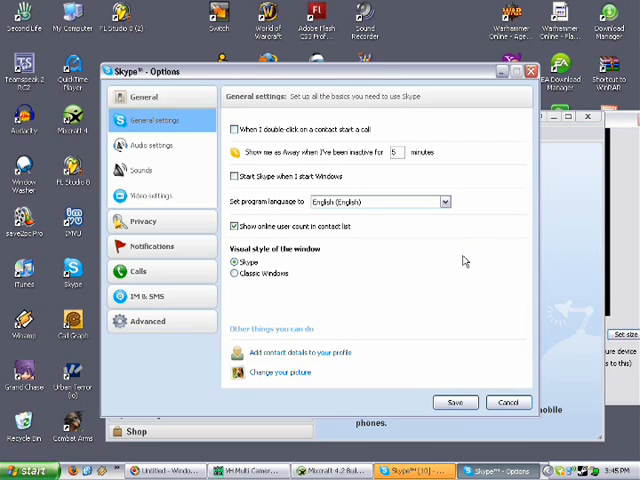
{"action": "mouse_move", "coordinate": [157, 208]}
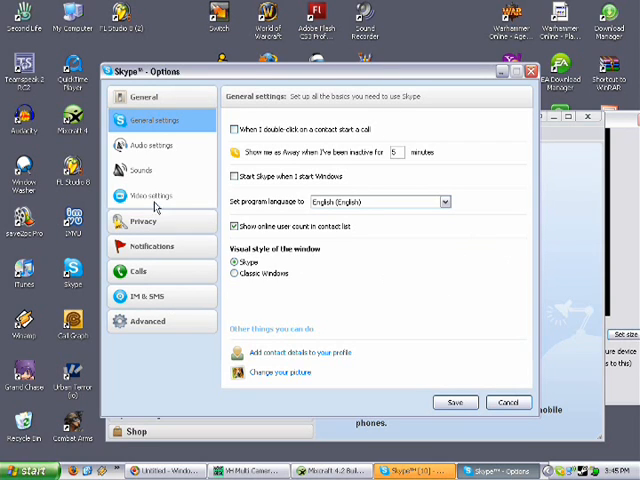
{"action": "left_click", "coordinate": [150, 145]}
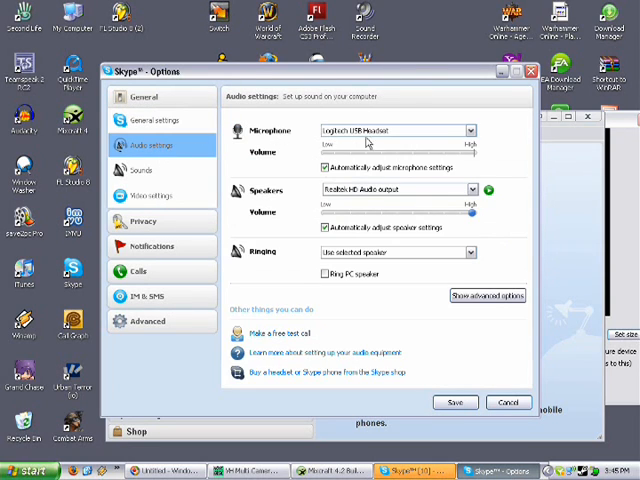
{"action": "left_click", "coordinate": [468, 130]}
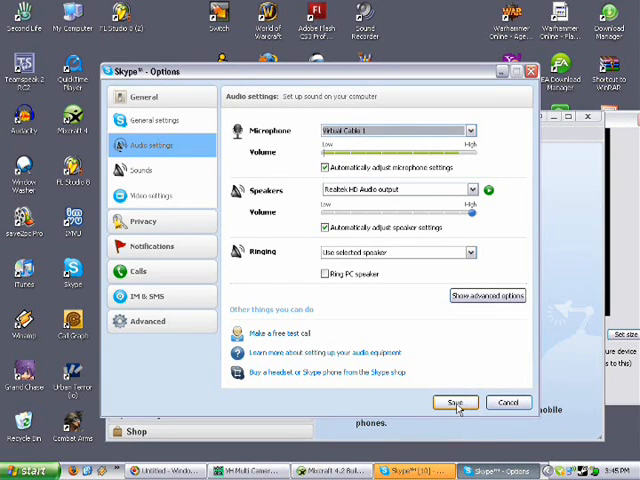
{"action": "left_click", "coordinate": [455, 402]}
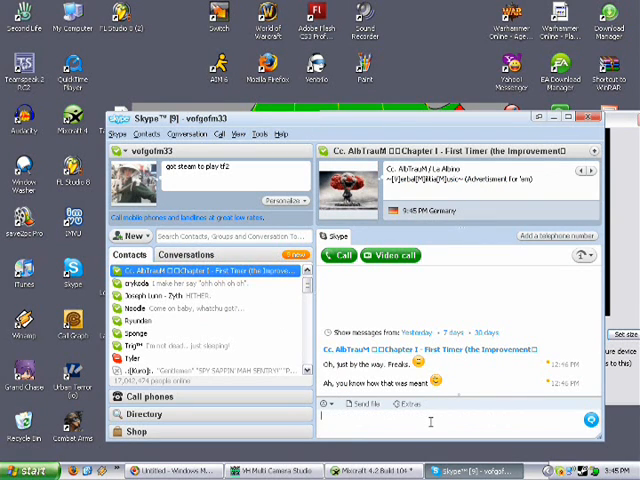
Message a Skype contact about a test call and place the call
{"action": "type", "text": "ni"}
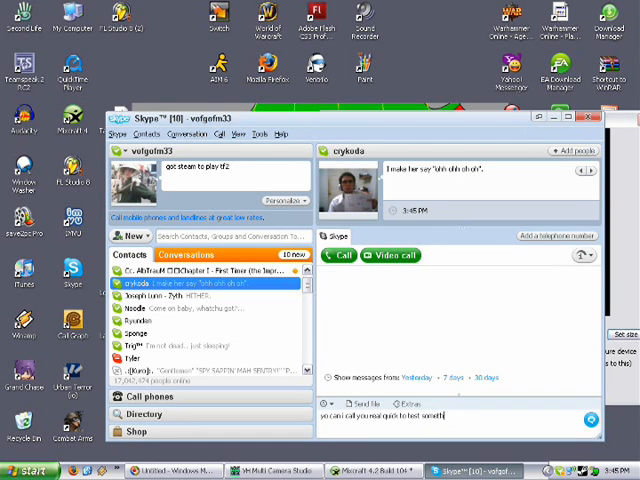
{"action": "left_click", "coordinate": [200, 271]}
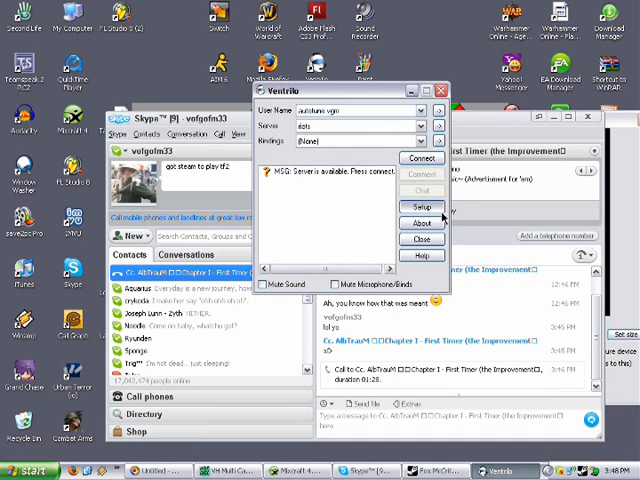
Set Ventrilo's voice input device to Virtual Cable 1 and confirm
{"action": "left_click", "coordinate": [421, 206]}
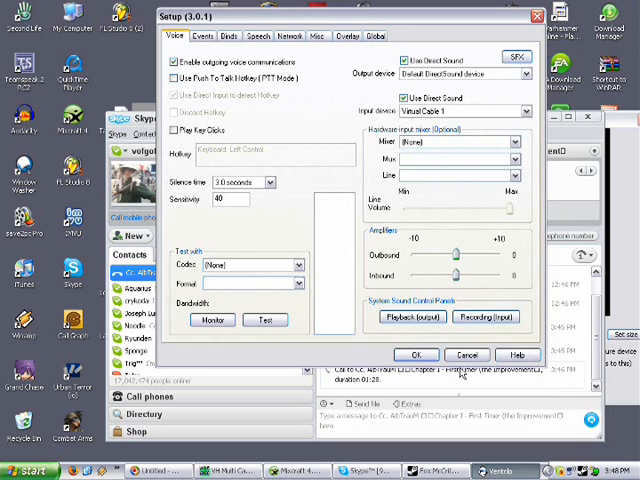
{"action": "left_click", "coordinate": [416, 355]}
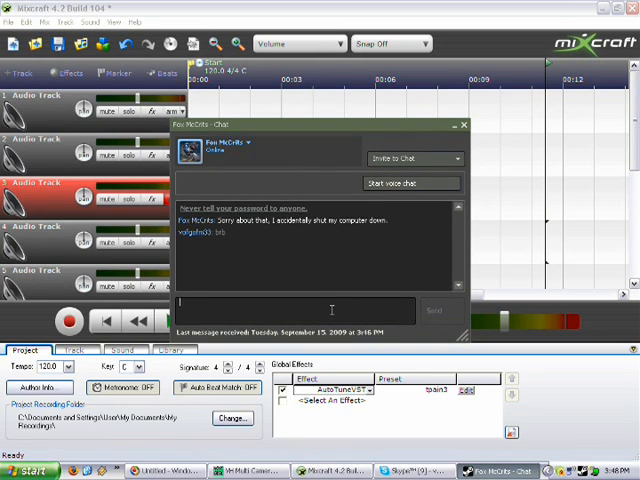
Go from Steam's voice settings to the Windows voice device dropdown to change the recording device
{"action": "left_click", "coordinate": [463, 124]}
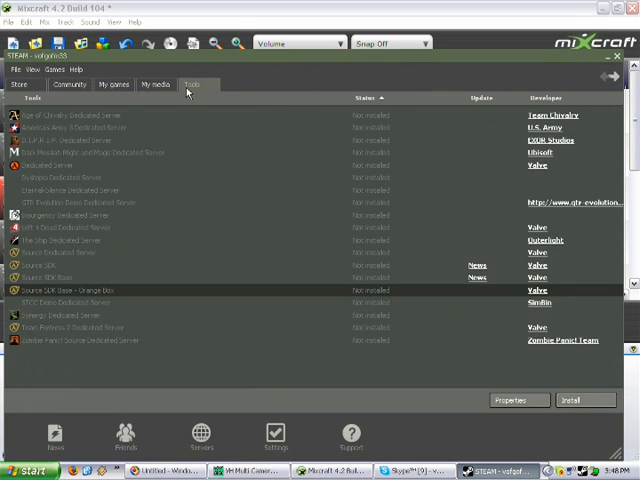
{"action": "left_click", "coordinate": [69, 84]}
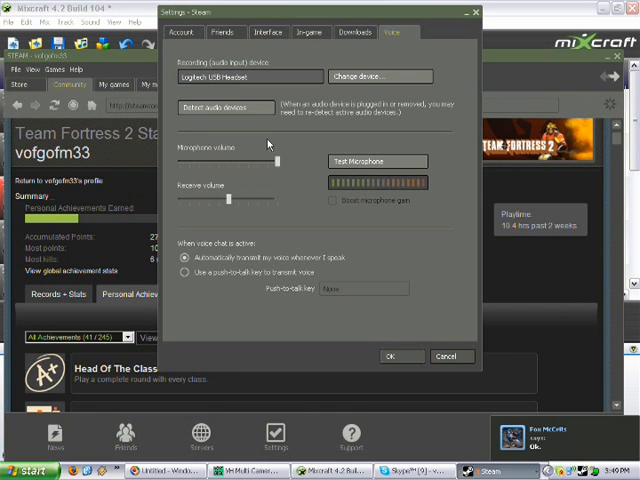
{"action": "left_click", "coordinate": [379, 76]}
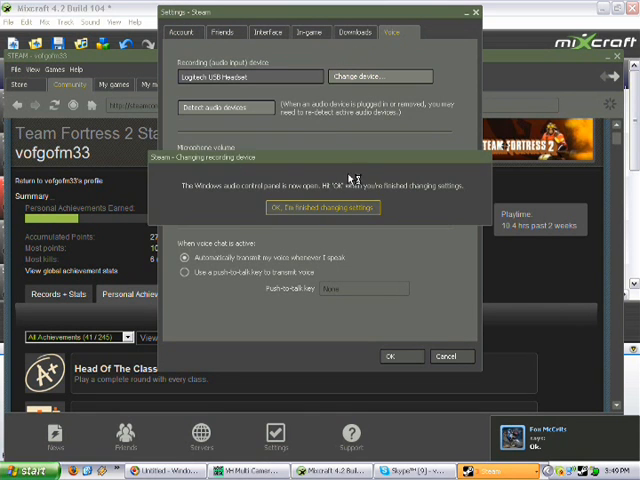
{"action": "left_click", "coordinate": [323, 208]}
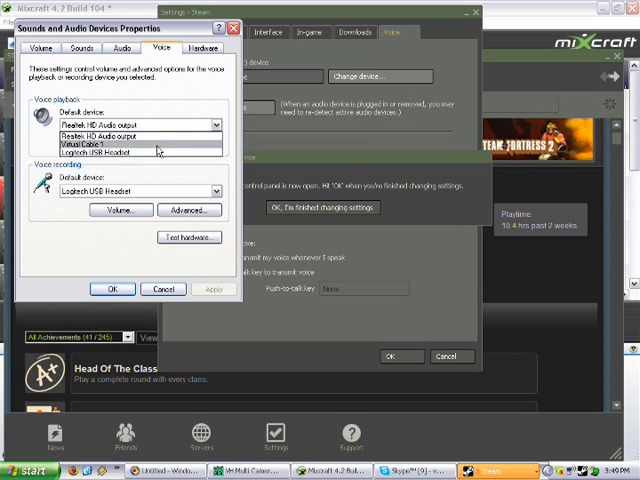